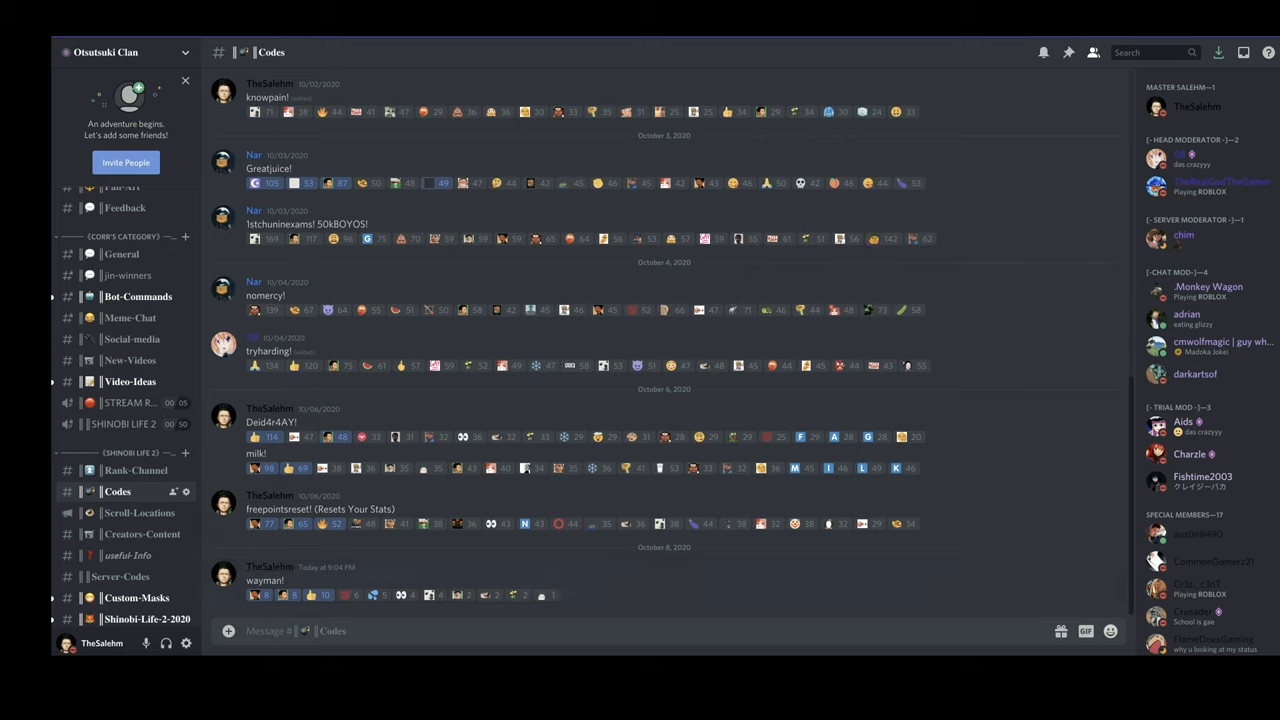
# Browse the #Scroll-Locations posts, then view #useful-Info and the private #Server-Codes list
pyautogui.scroll(-3)
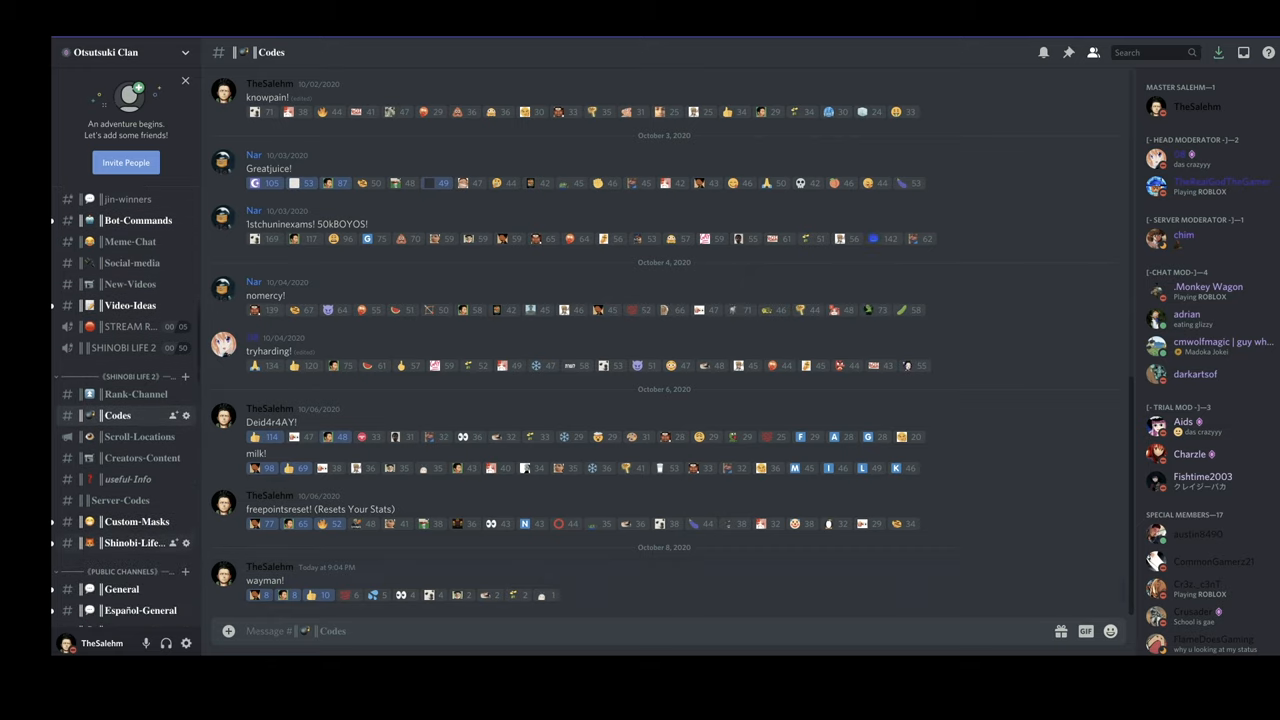
pyautogui.scroll(-3)
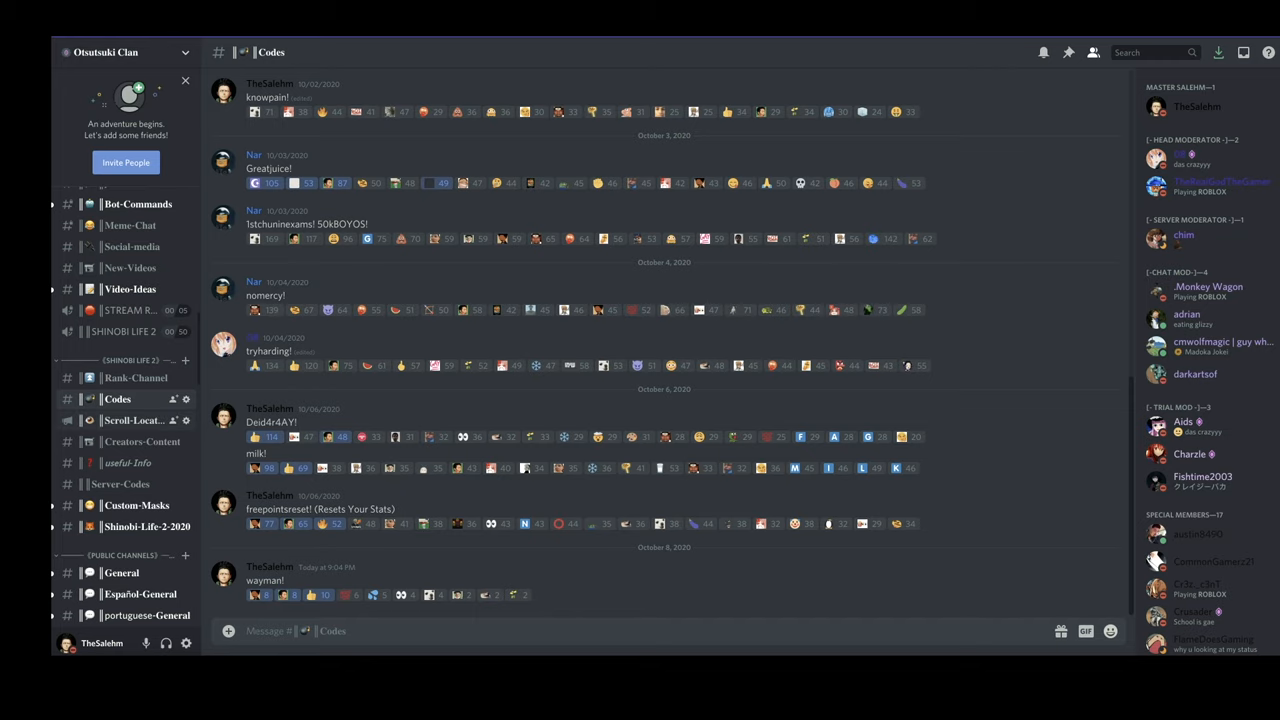
pyautogui.click(133, 420)
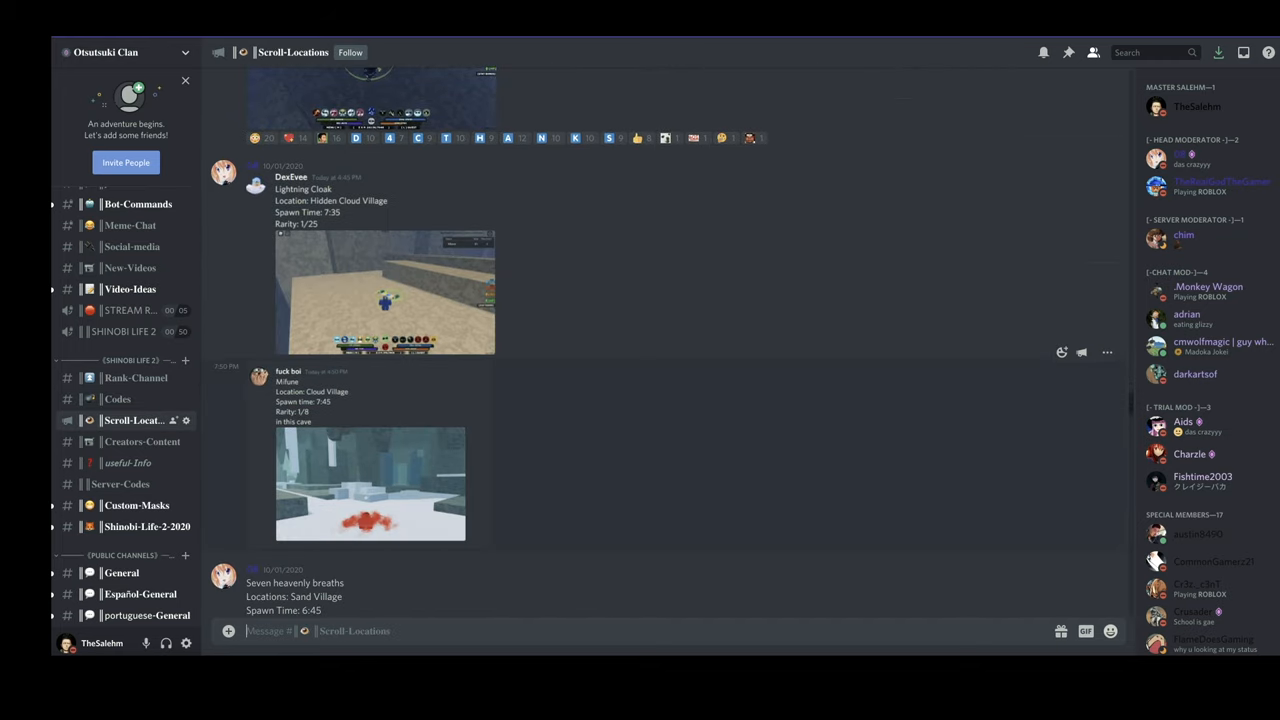
pyautogui.scroll(-3)
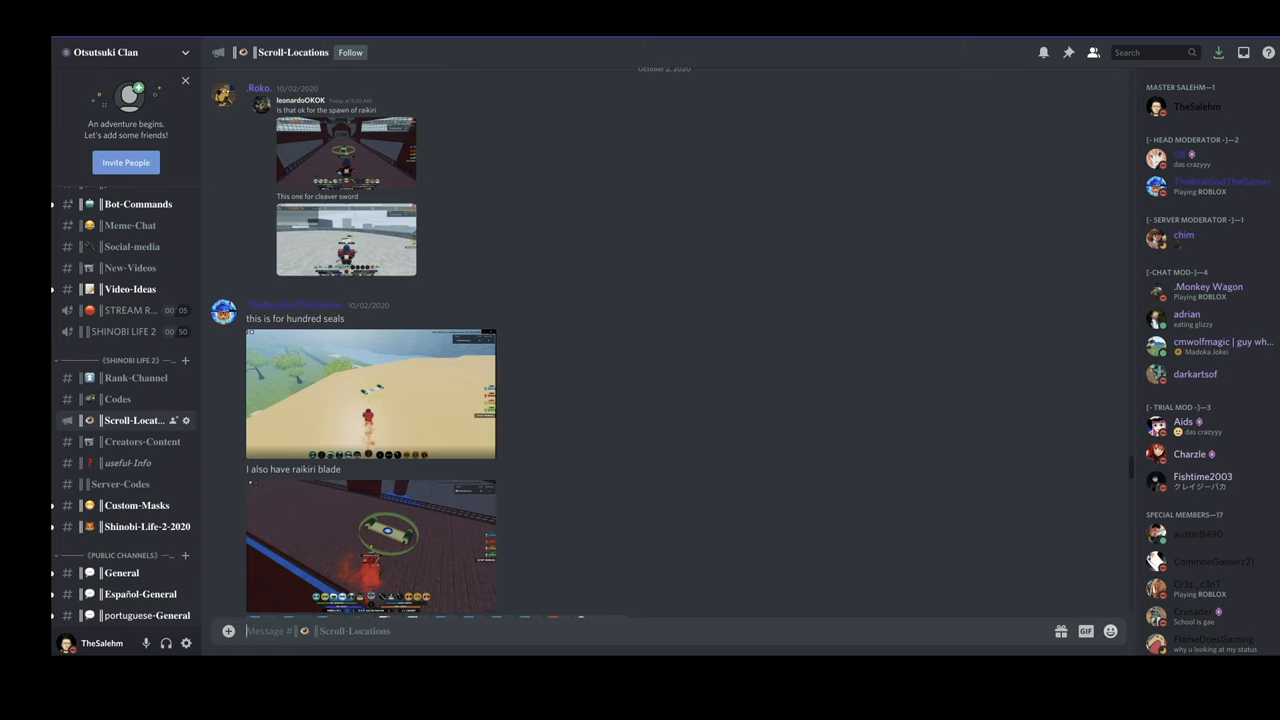
pyautogui.scroll(-3)
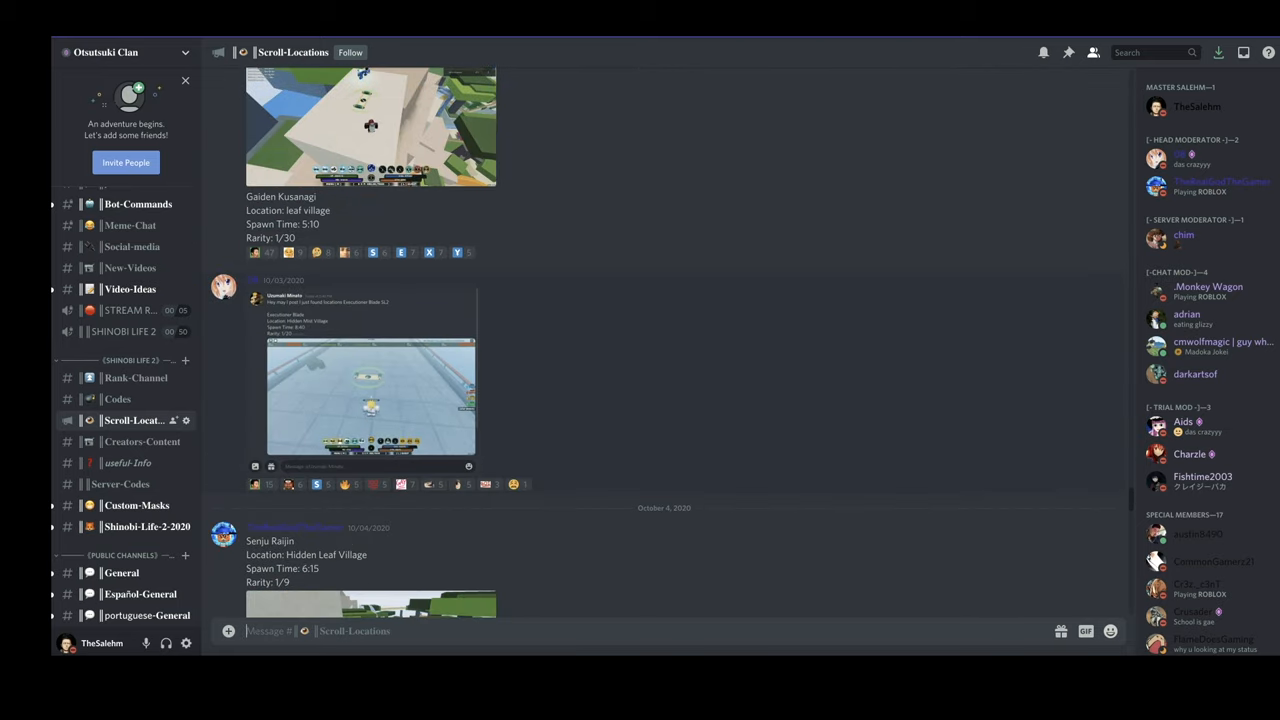
pyautogui.scroll(-3)
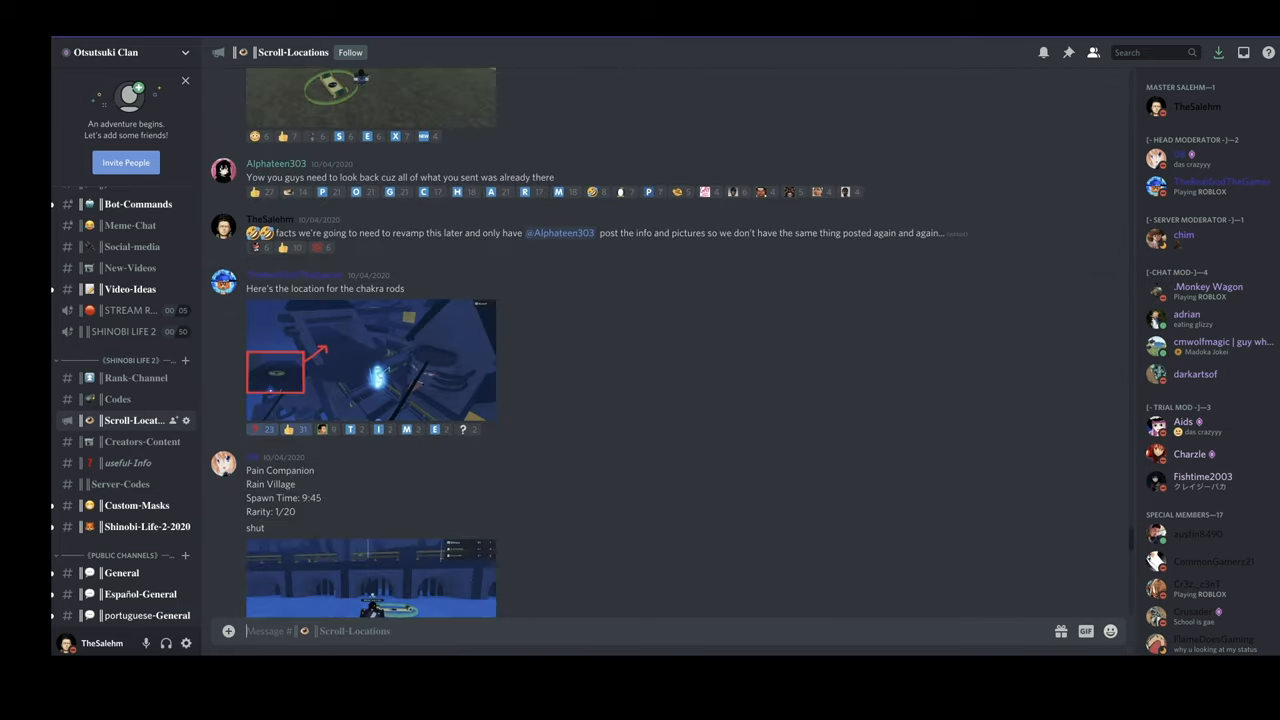
pyautogui.scroll(-3)
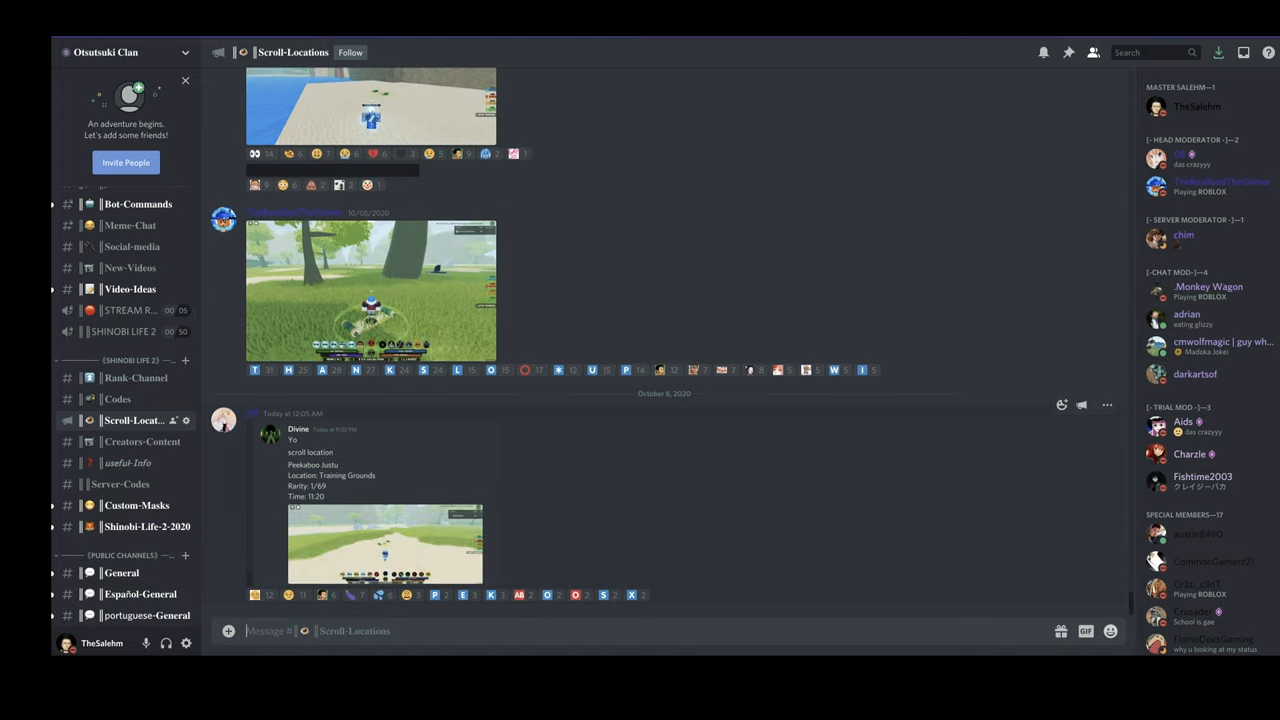
pyautogui.scroll(3)
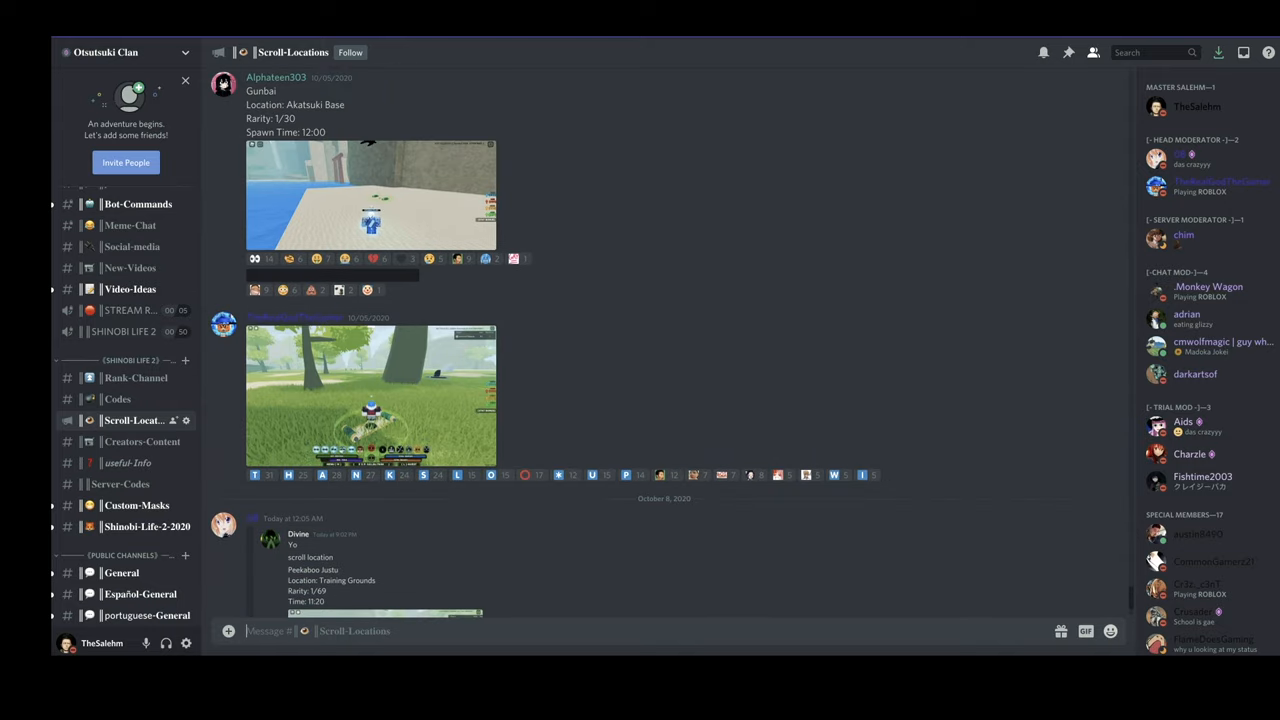
pyautogui.scroll(3)
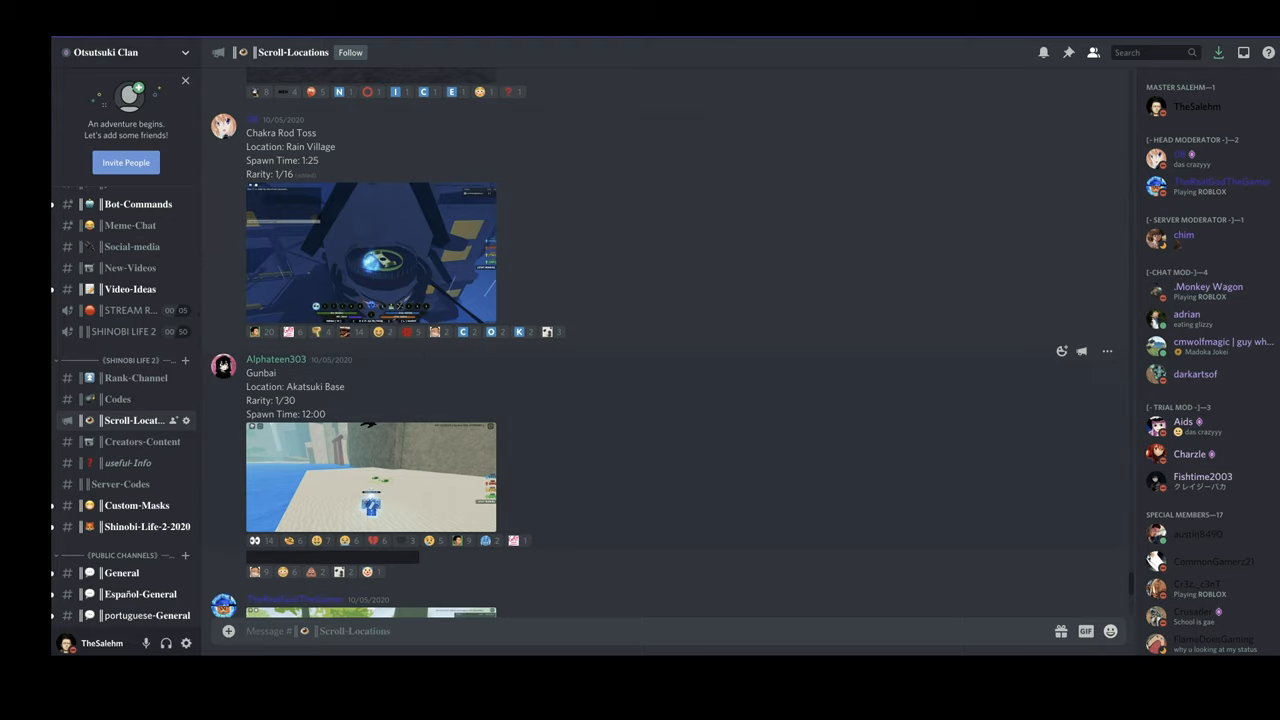
pyautogui.click(128, 462)
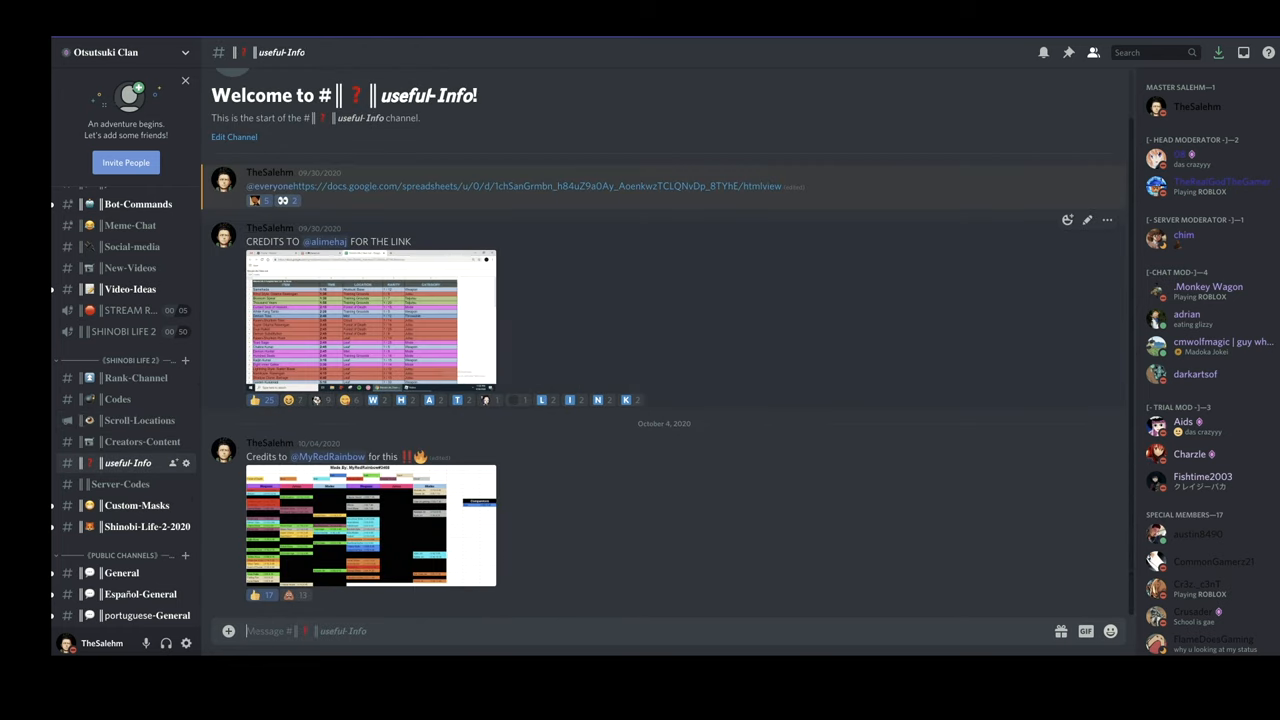
pyautogui.moveTo(120, 484)
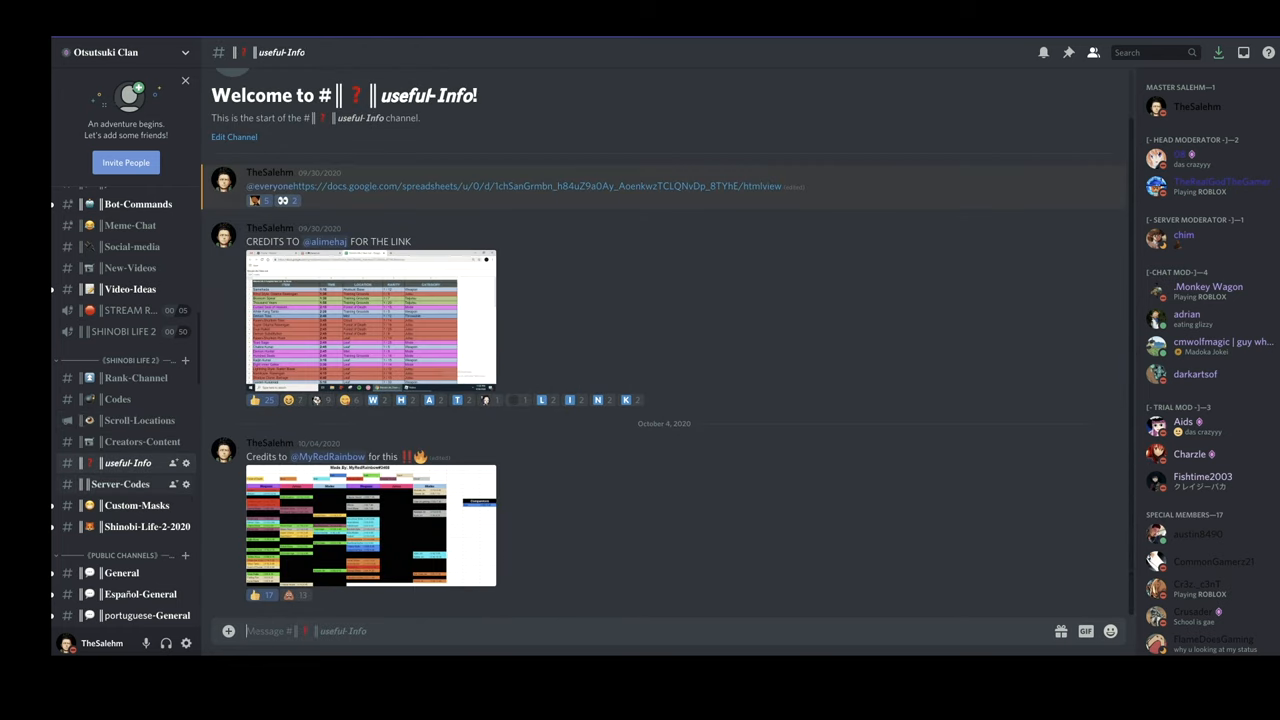
pyautogui.click(120, 484)
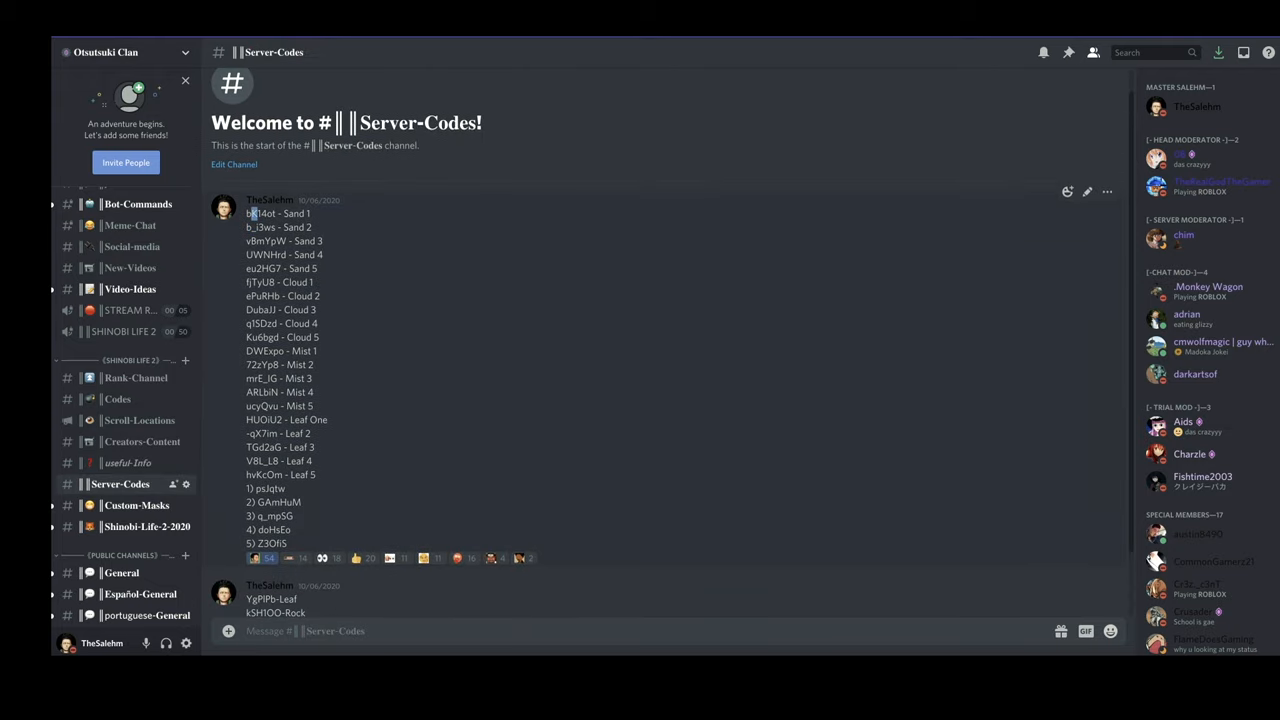
# Scroll the village server codes and open the public #Server-Codes chat to read requests
pyautogui.scroll(-3)
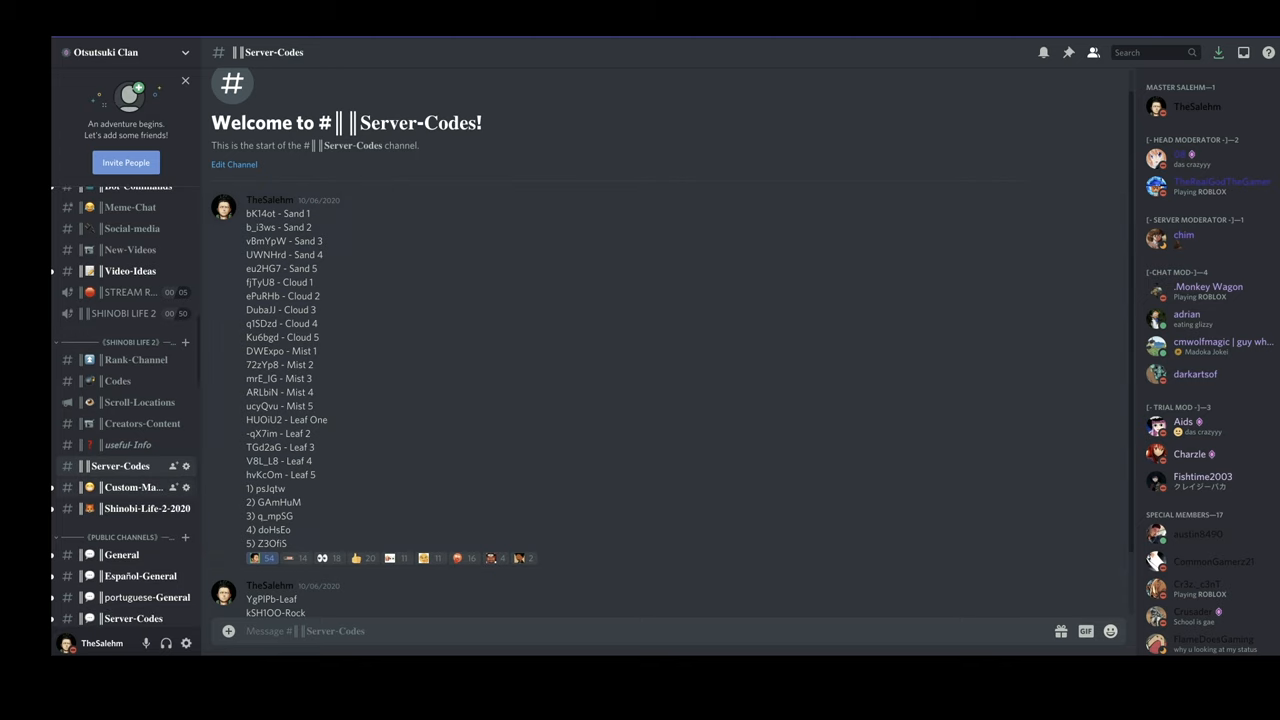
pyautogui.click(130, 487)
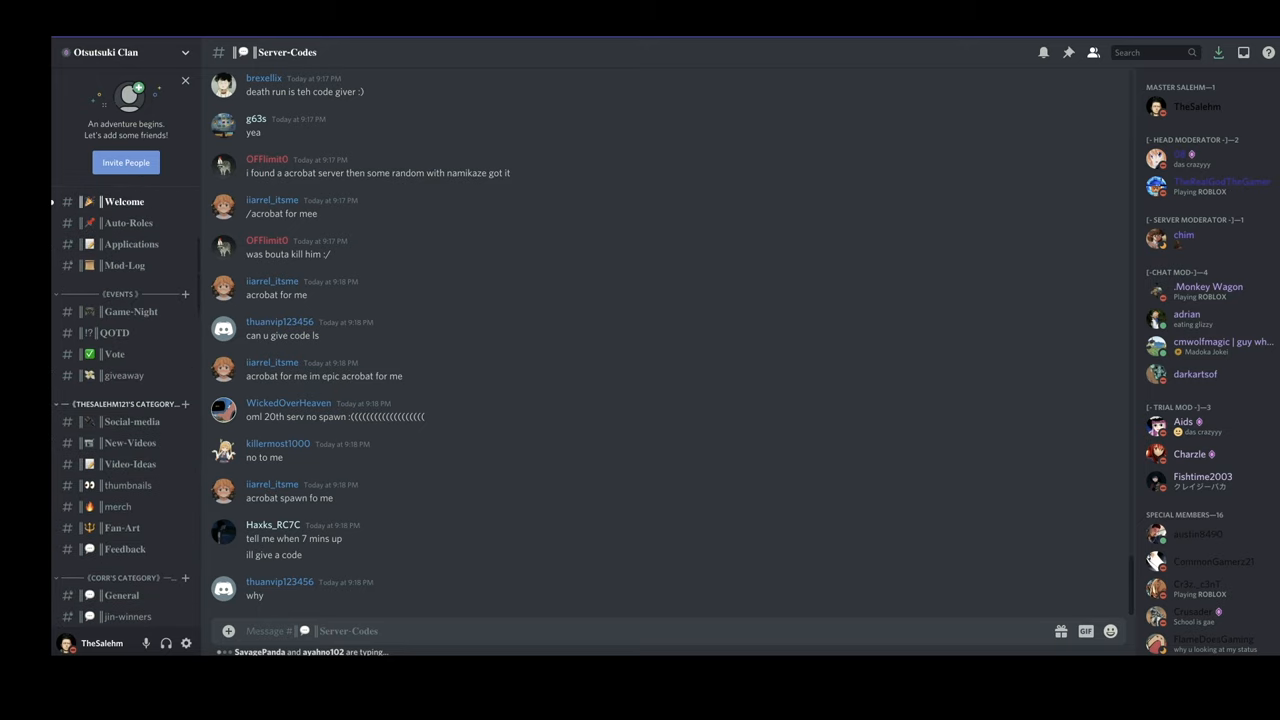
pyautogui.scroll(-3)
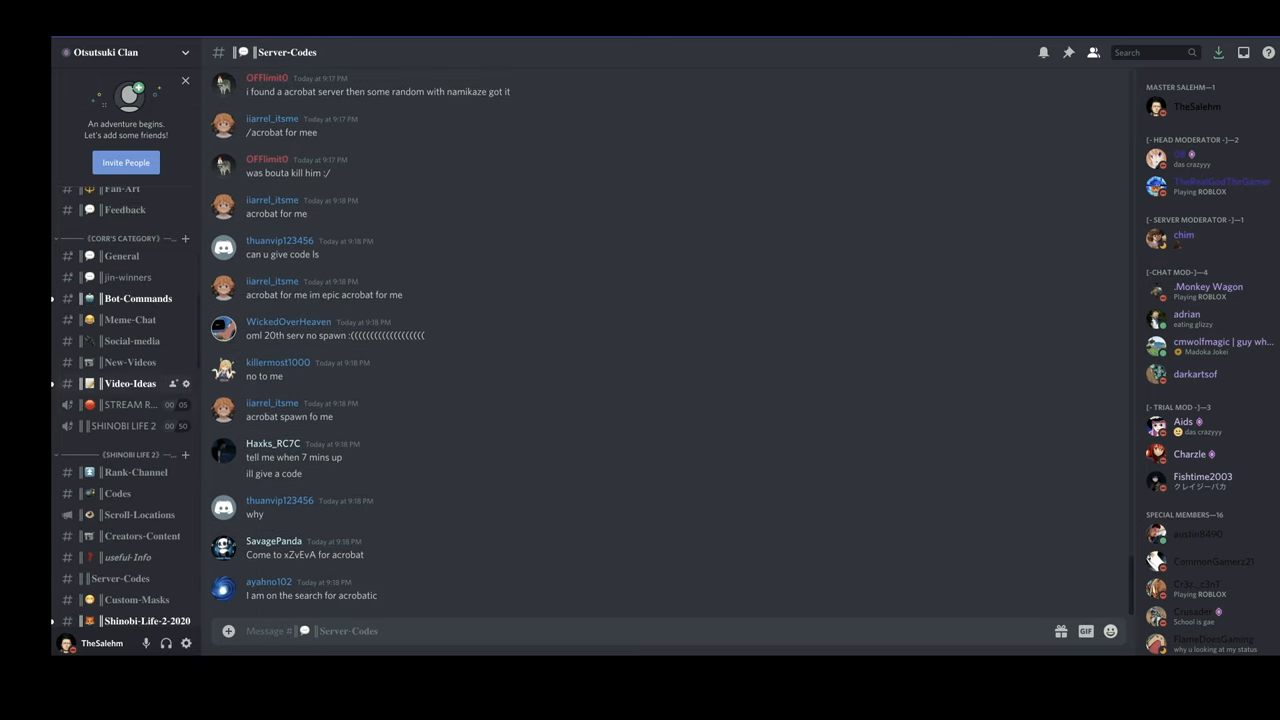